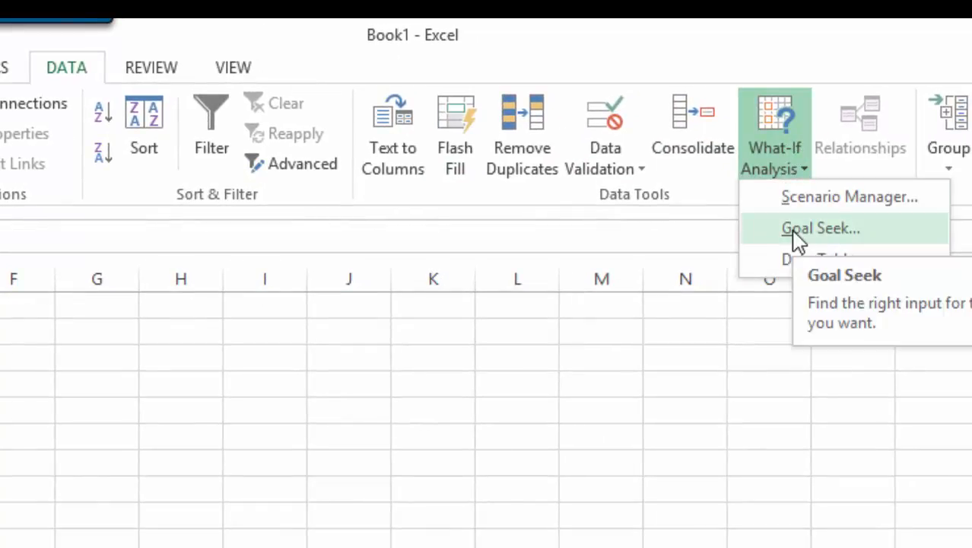
mouse_move(814, 235)
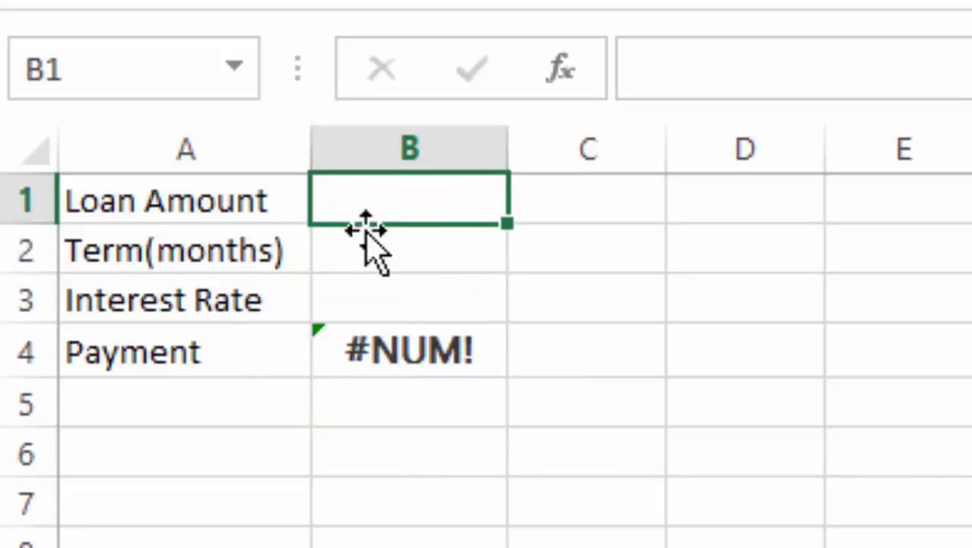
Enter the loan amount 70000 in B1 and the 120-month term in B2 so the payment shows -583.33
left_click(410, 250)
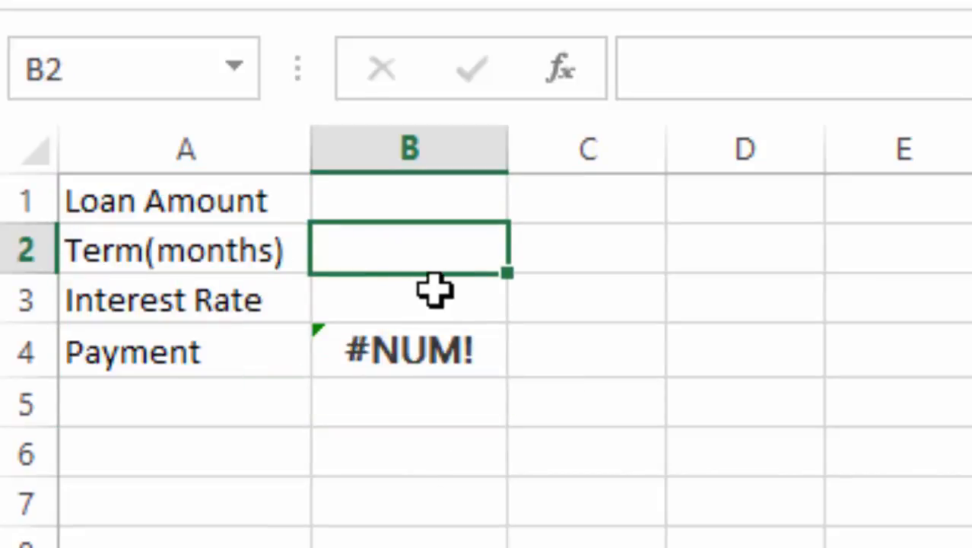
left_click(411, 350)
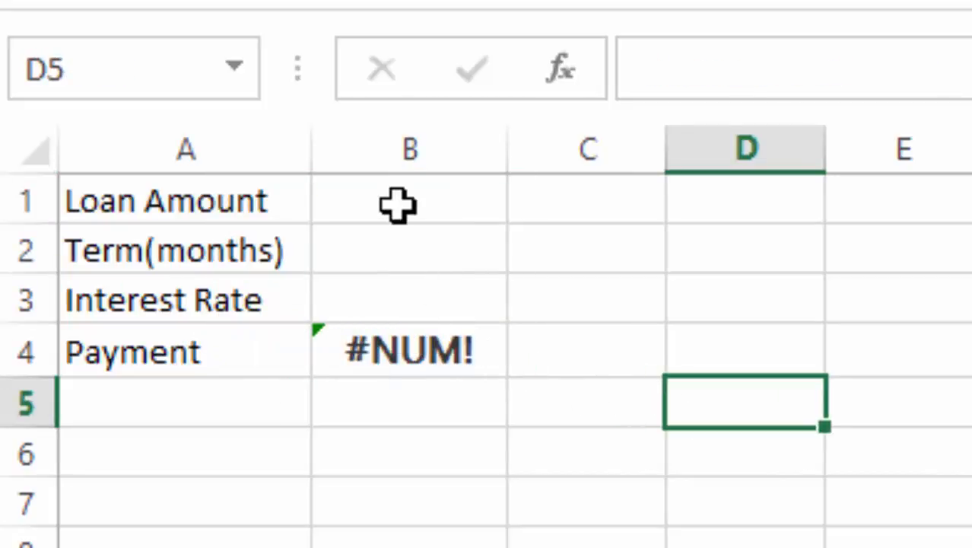
left_click(409, 200)
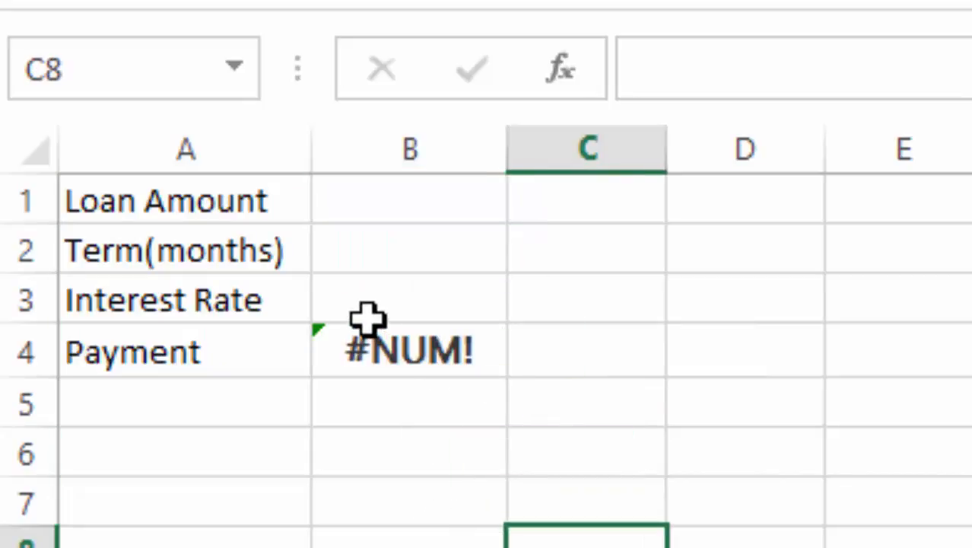
left_click(586, 464)
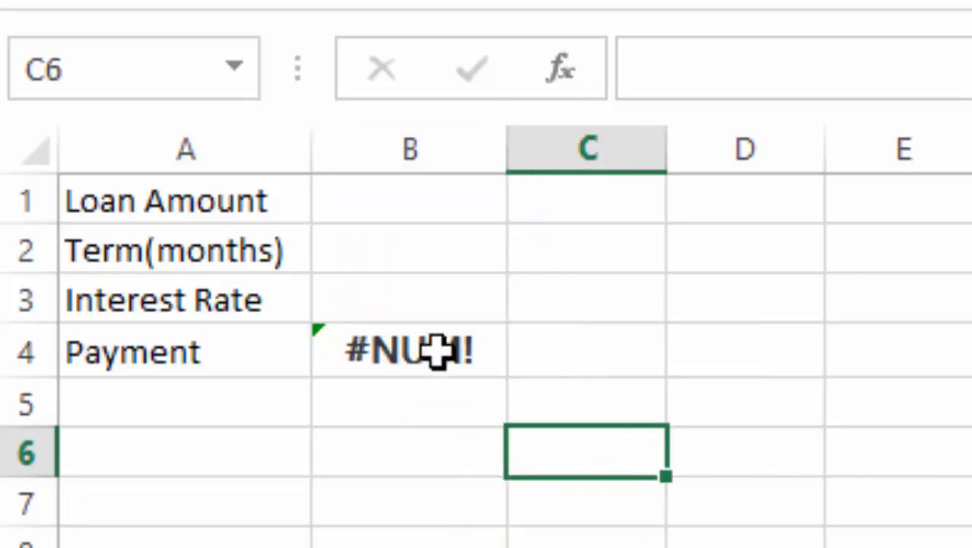
mouse_move(388, 222)
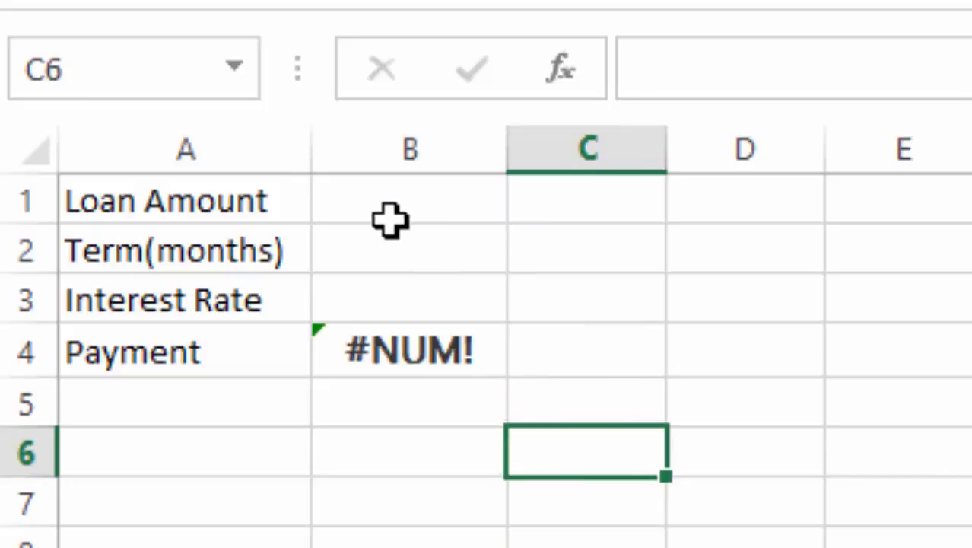
left_click(409, 201)
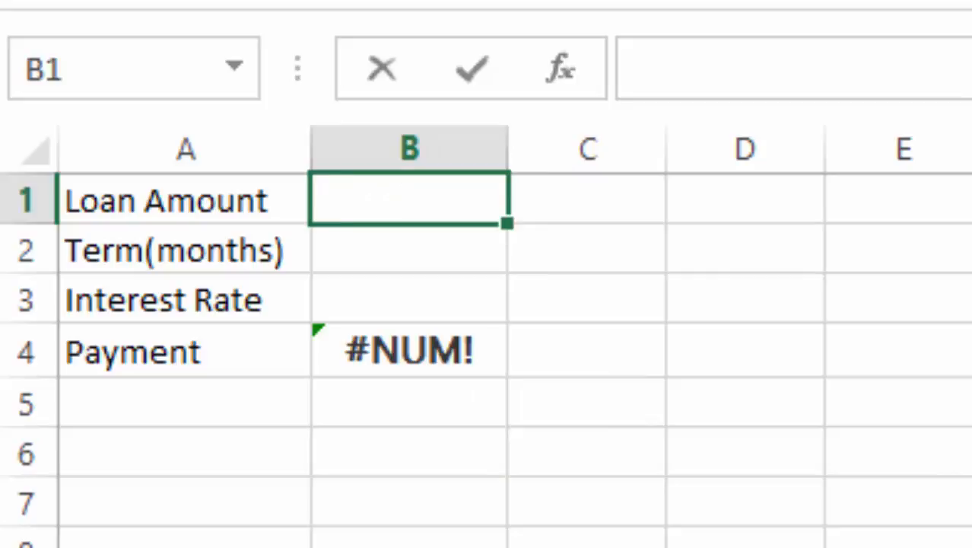
type("70000")
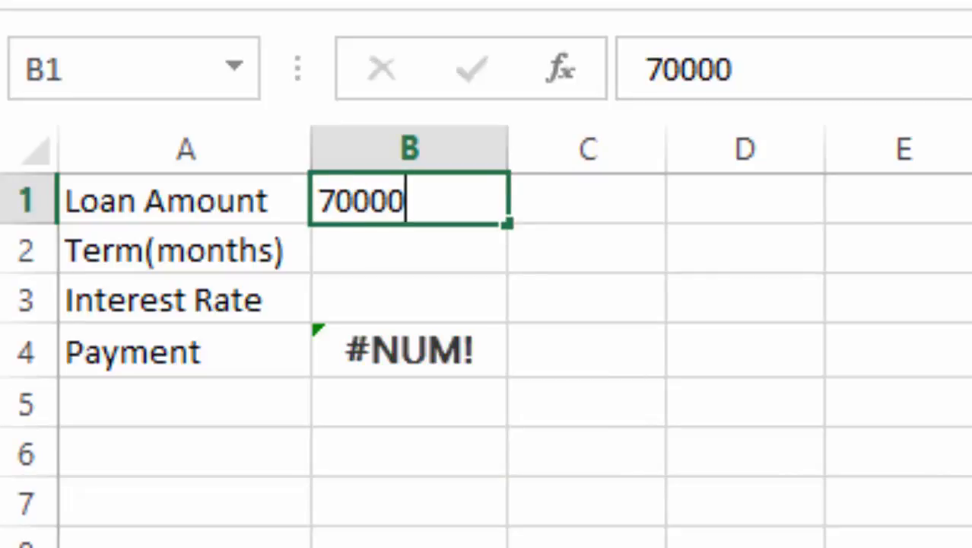
key("Enter")
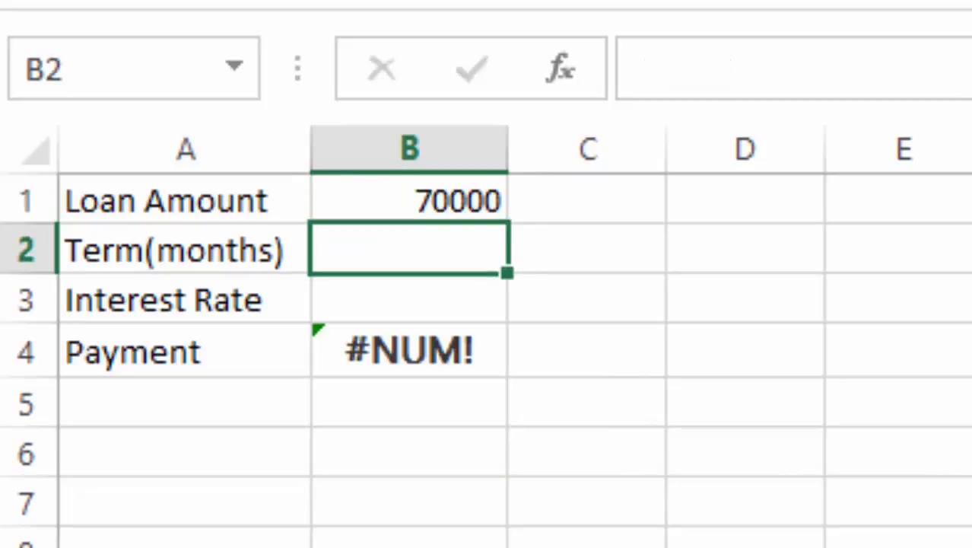
type("120")
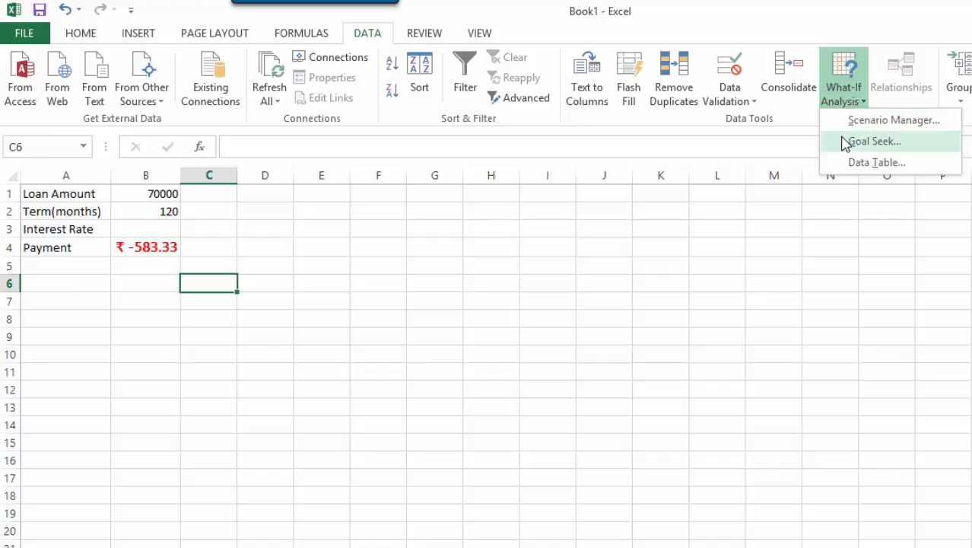
Launch Goal Seek from the Data tab's What-If Analysis menu
left_click(873, 141)
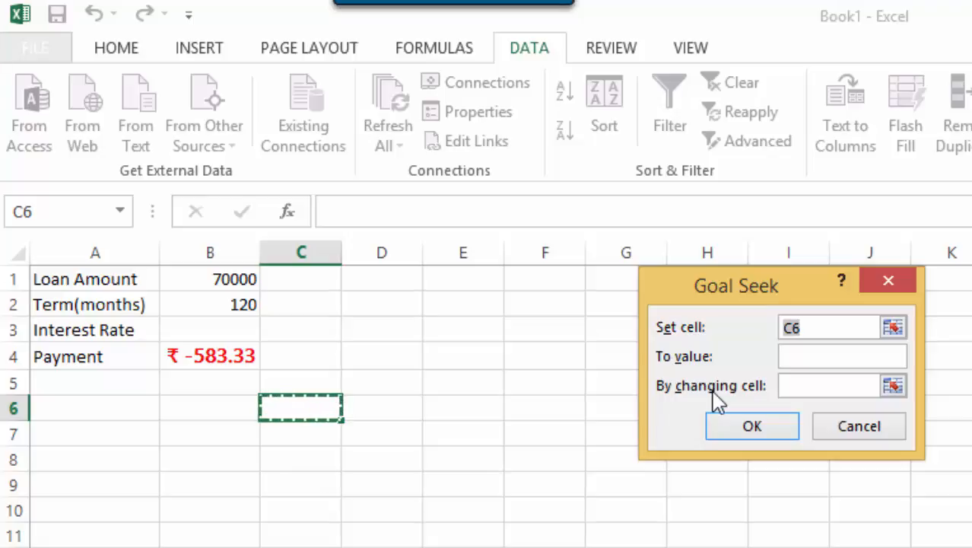
Point Goal Seek's set cell at the payment cell $B$4 and move to the To value box
left_click(837, 327)
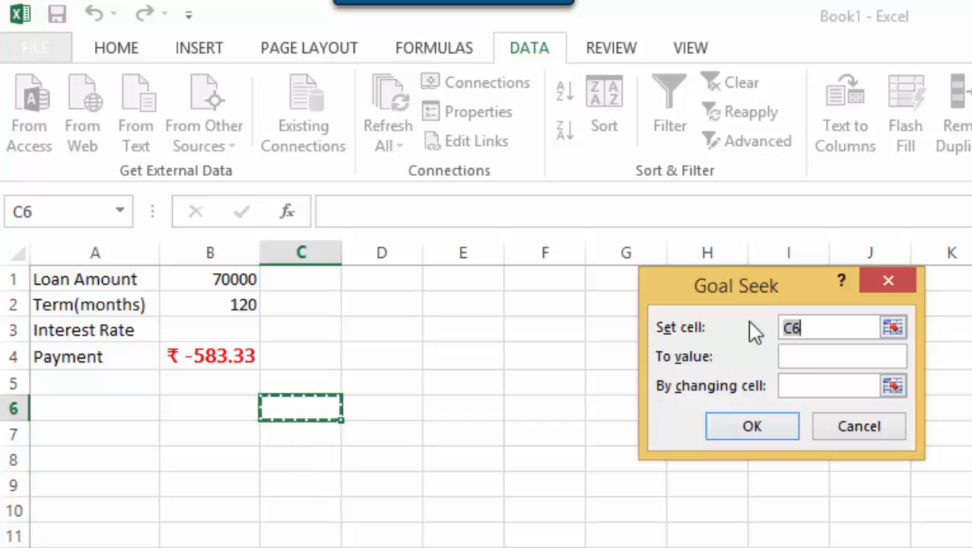
mouse_move(222, 356)
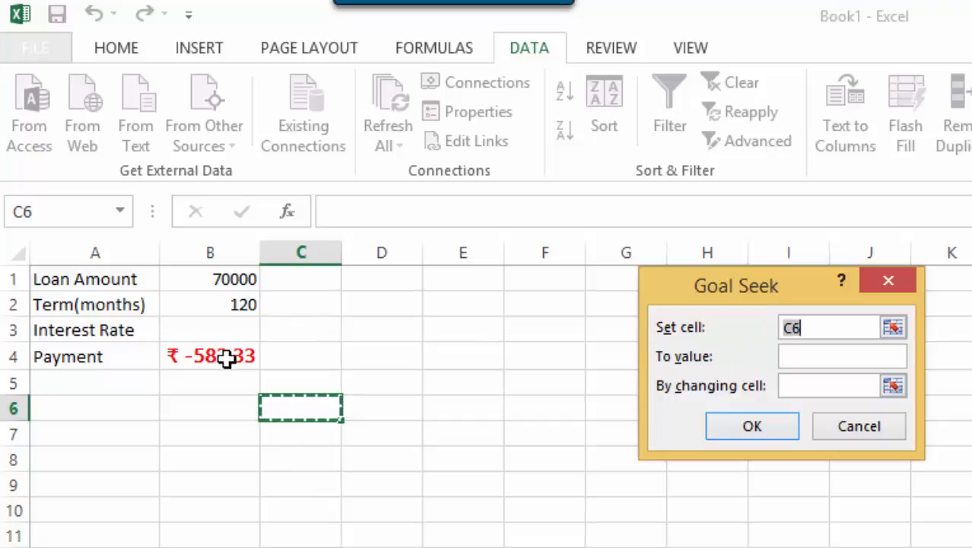
left_click(210, 356)
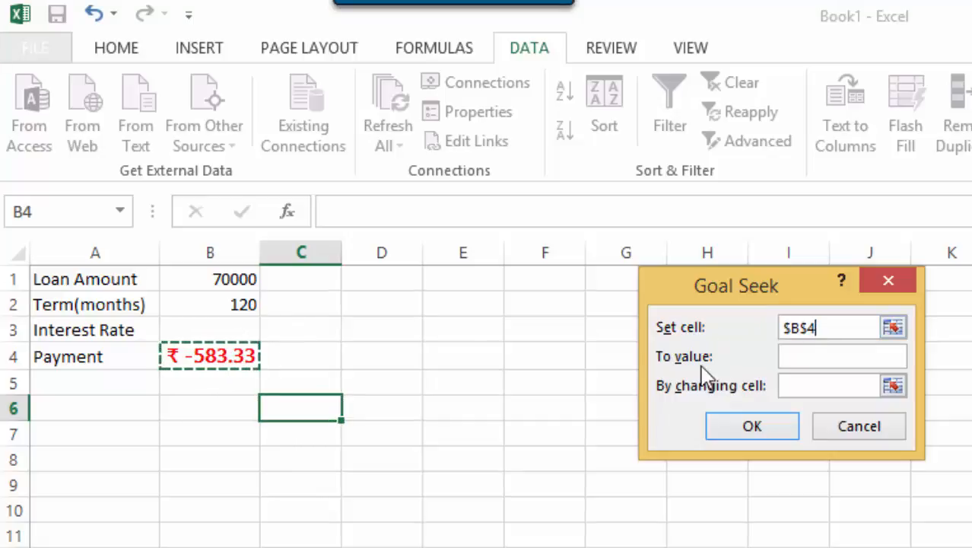
left_click(838, 356)
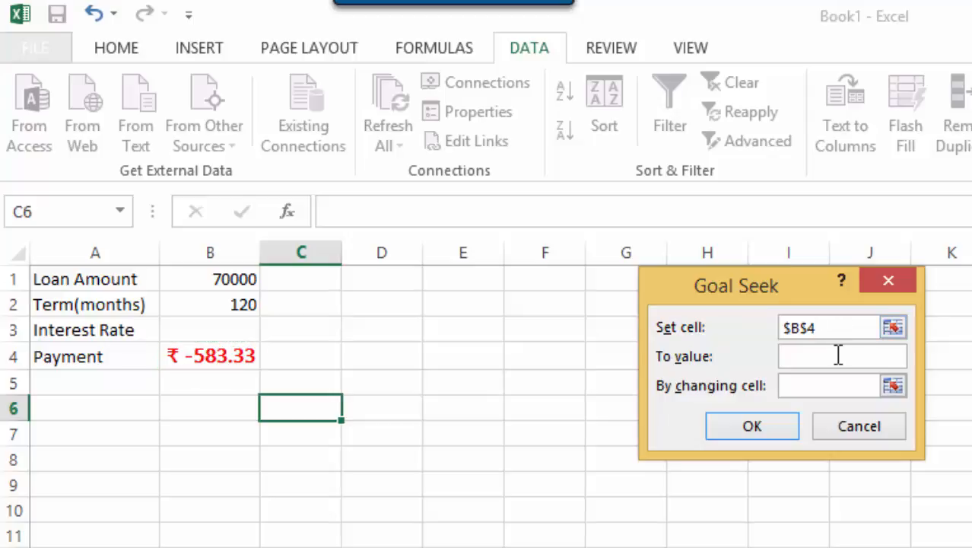
left_click(838, 356)
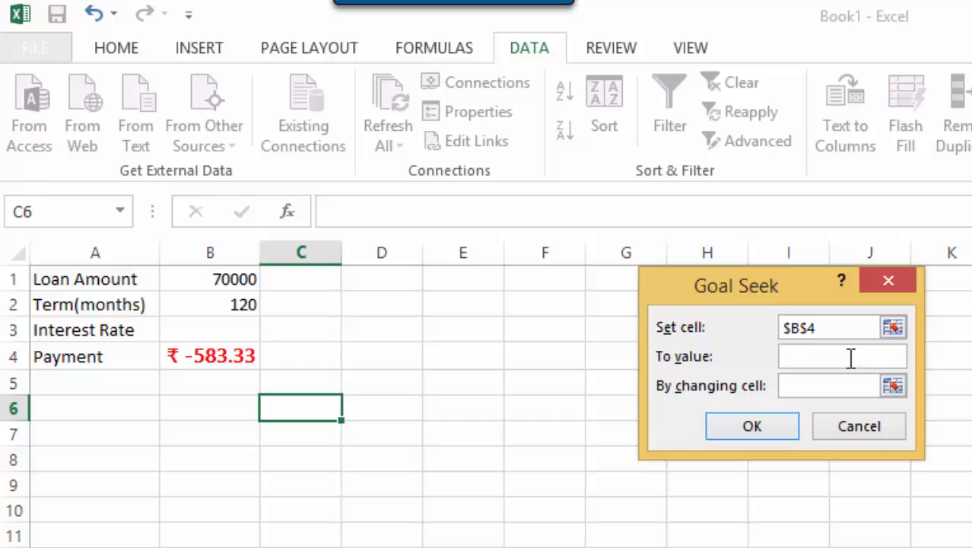
Seek a payment of -500 by varying the interest rate in B3, which solves to -0.0298029
type("-500")
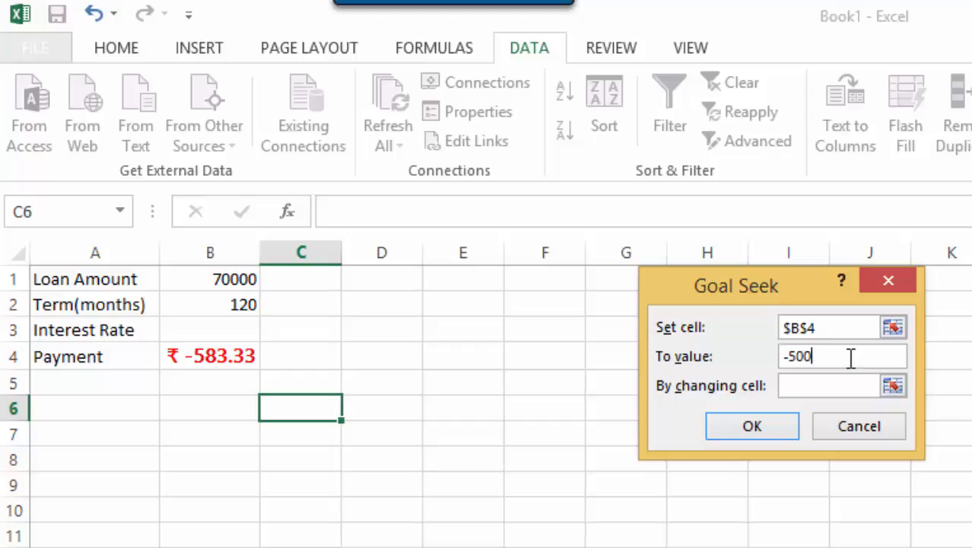
left_click(834, 386)
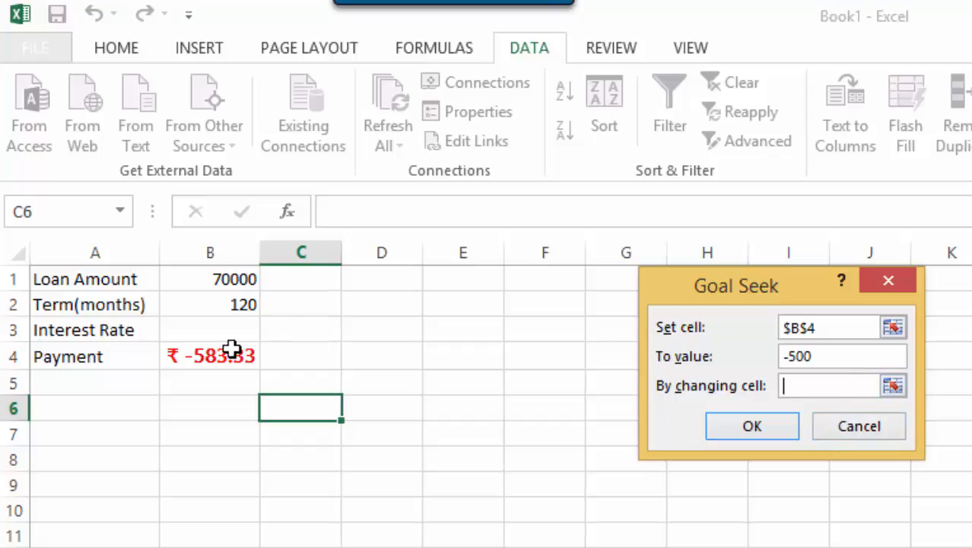
mouse_move(233, 321)
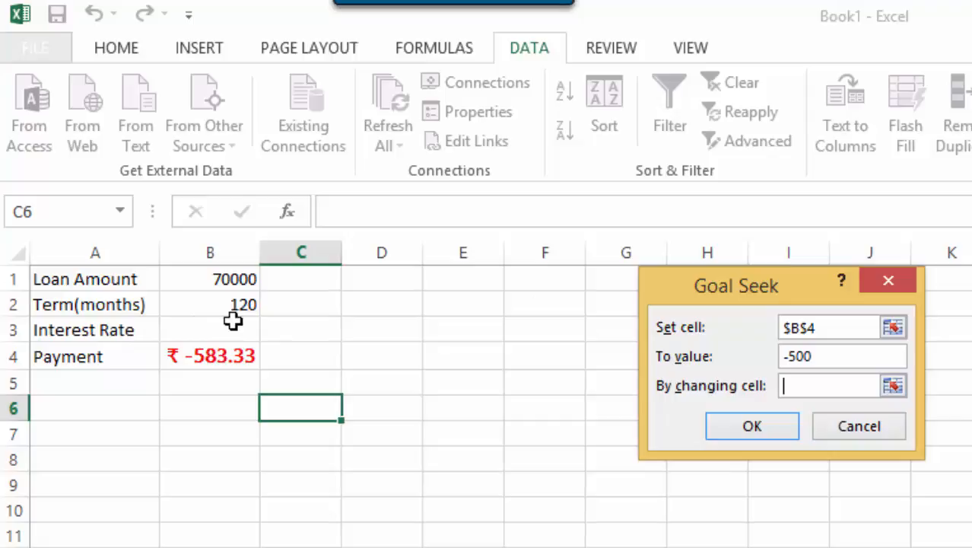
left_click(210, 328)
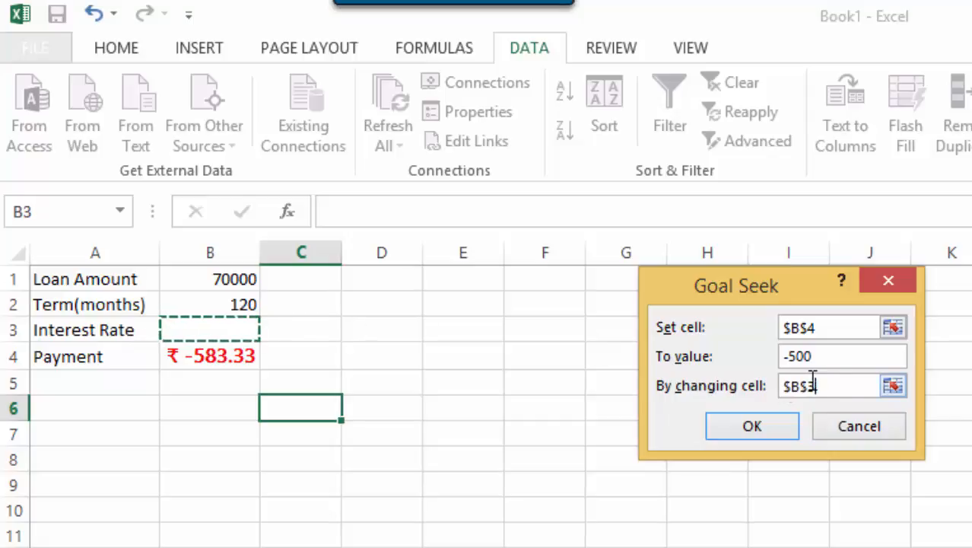
left_click(752, 426)
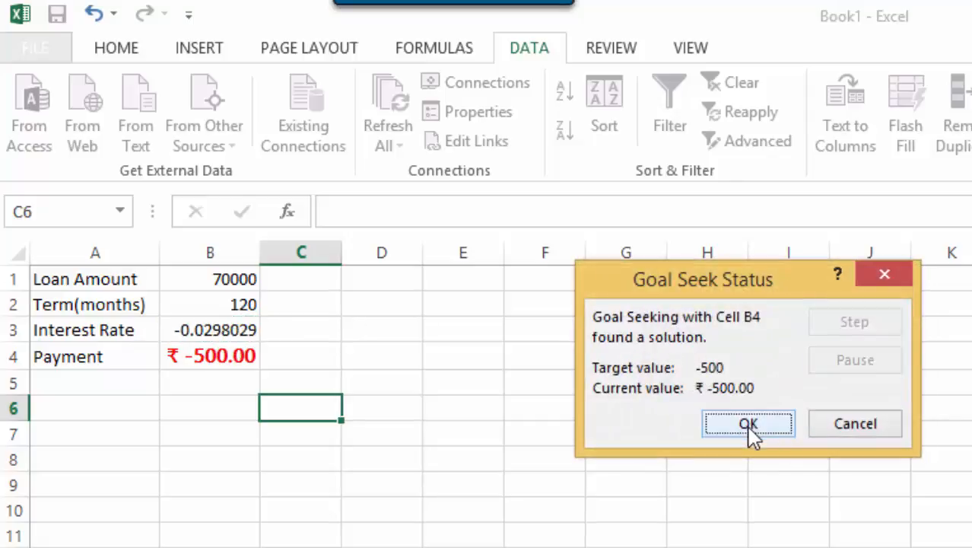
Keep the Goal Seek solution, leaving B3 at -0.0298029 and the payment at ₹ -500.00
left_click_drag(703, 280, 639, 330)
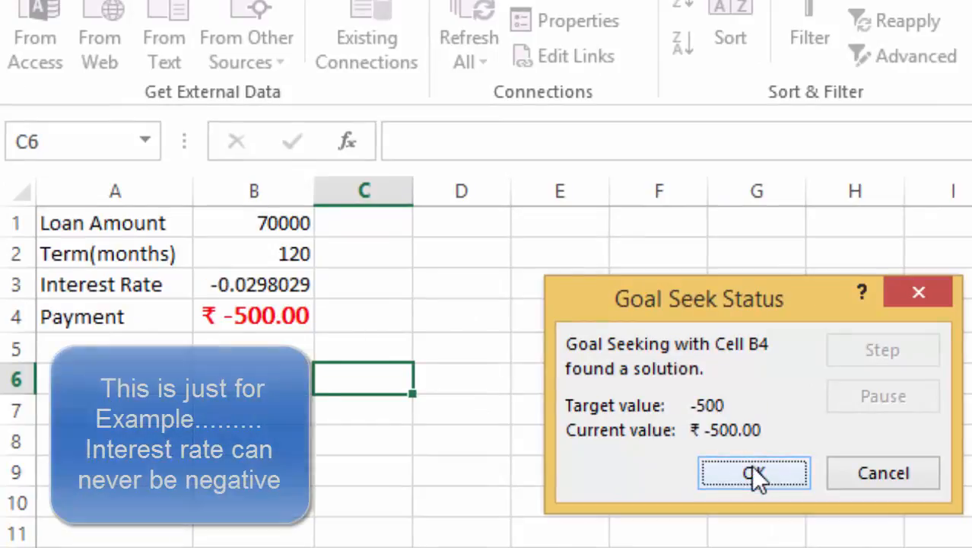
left_click(749, 475)
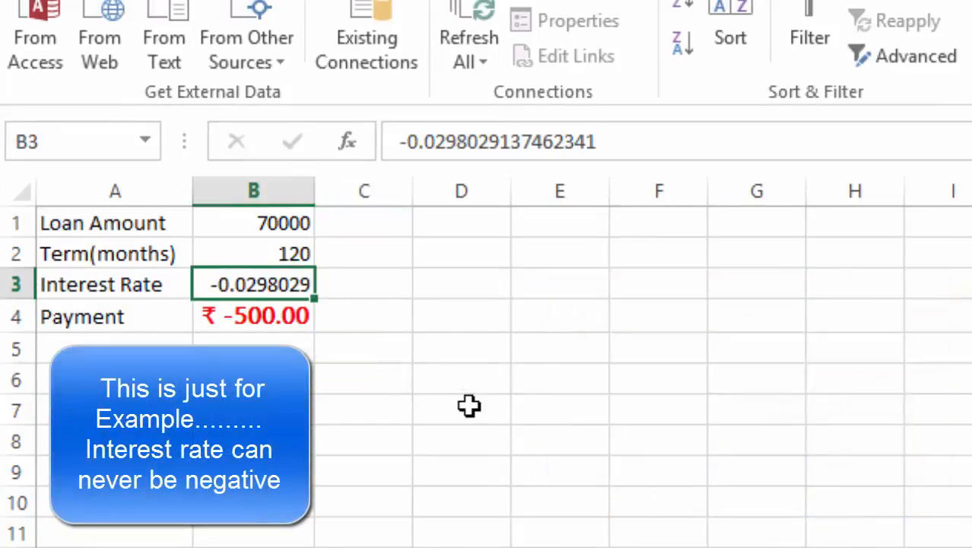
left_click(363, 444)
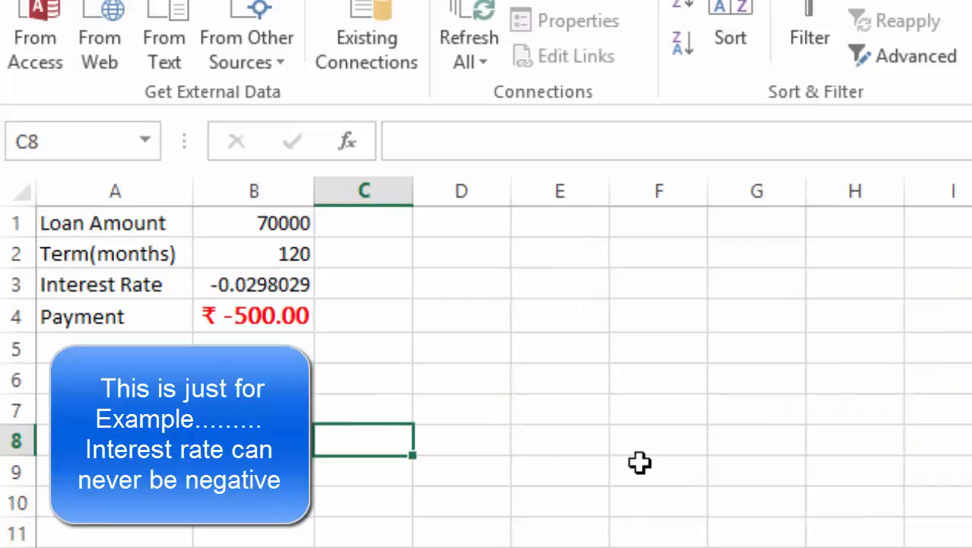